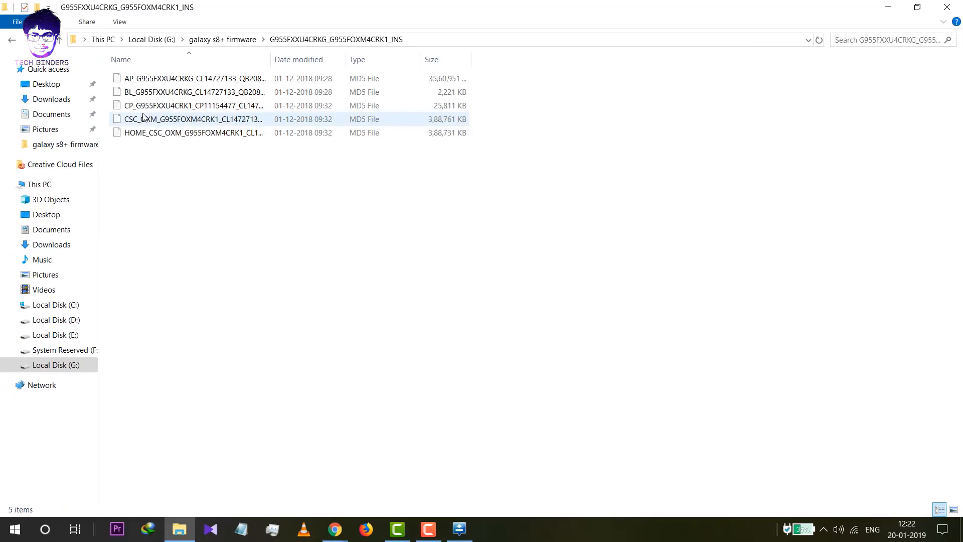
Step: Launch Odin3 and load the BL_G955FXXU4CRKG .tar.md5 file so its MD5 check runs
click(459, 528)
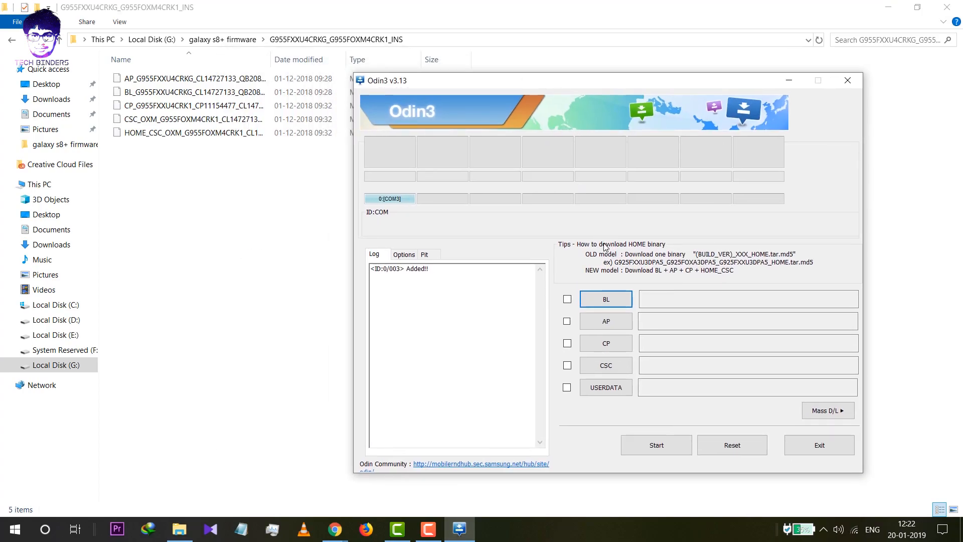
mouse_move(620, 376)
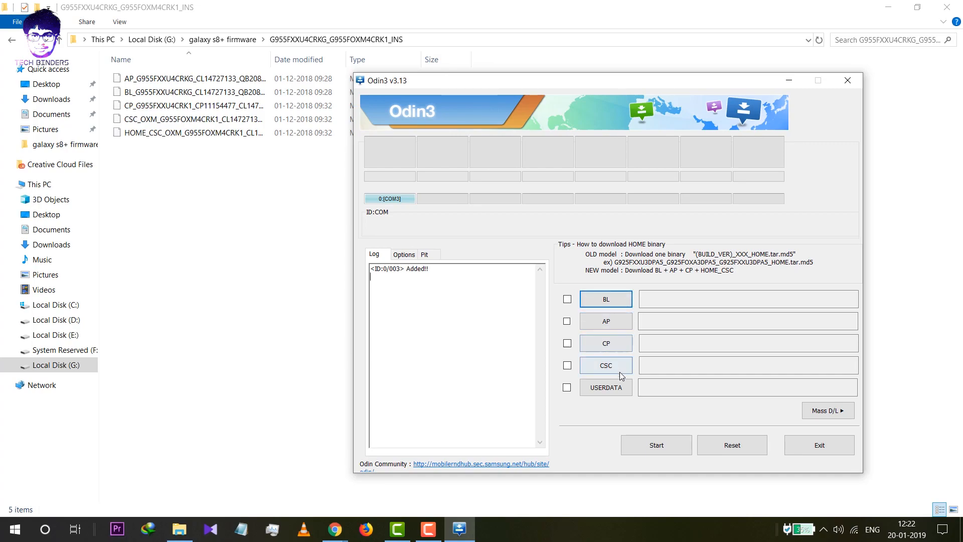
click(605, 299)
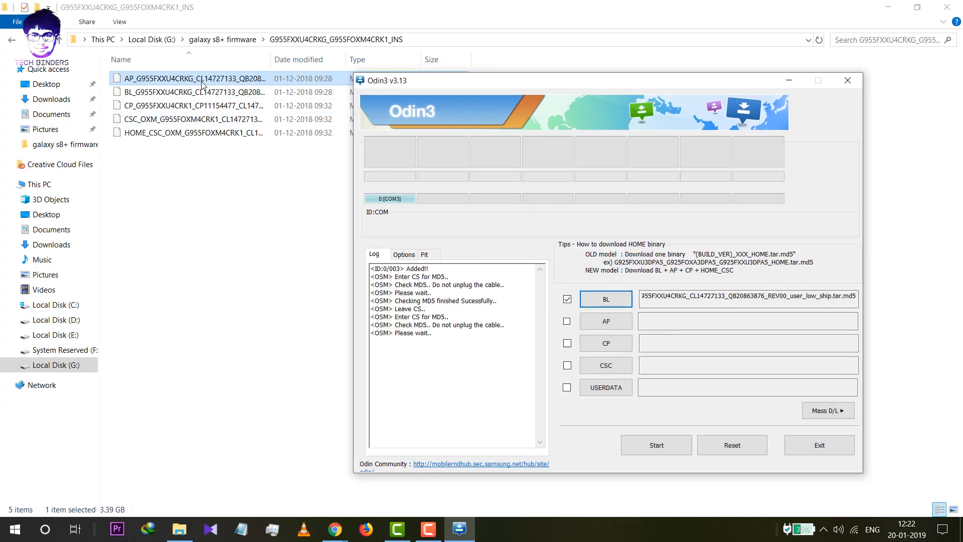